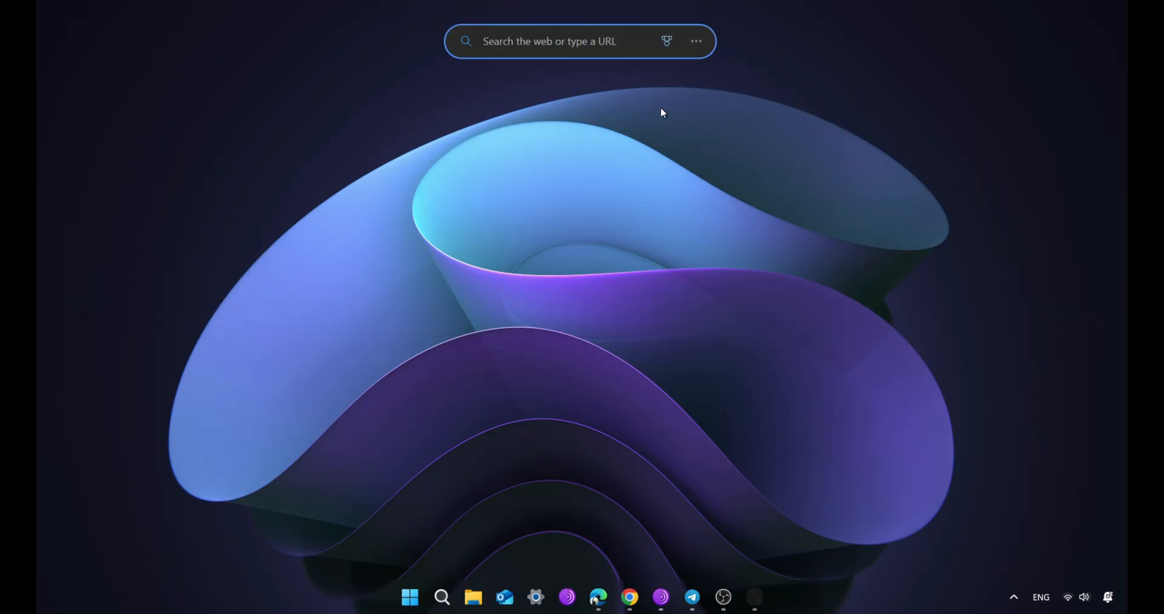
Step: Search the web for 'fampay support' and open the famapp.in contact result
{"action": "type", "text": "fampay support"}
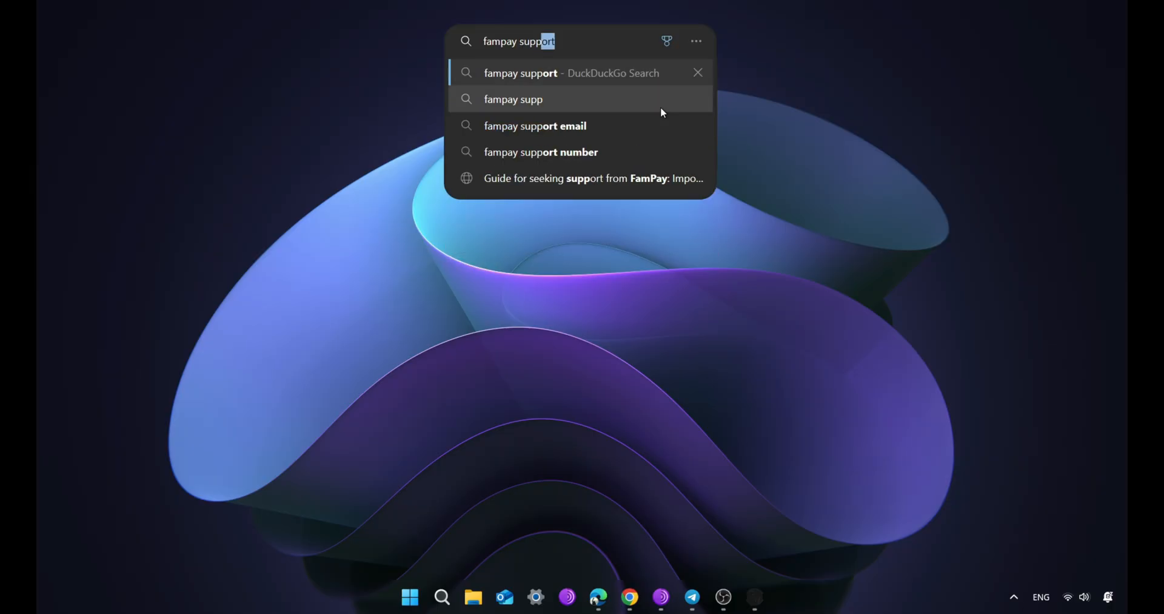
{"action": "left_click", "coordinate": [569, 72]}
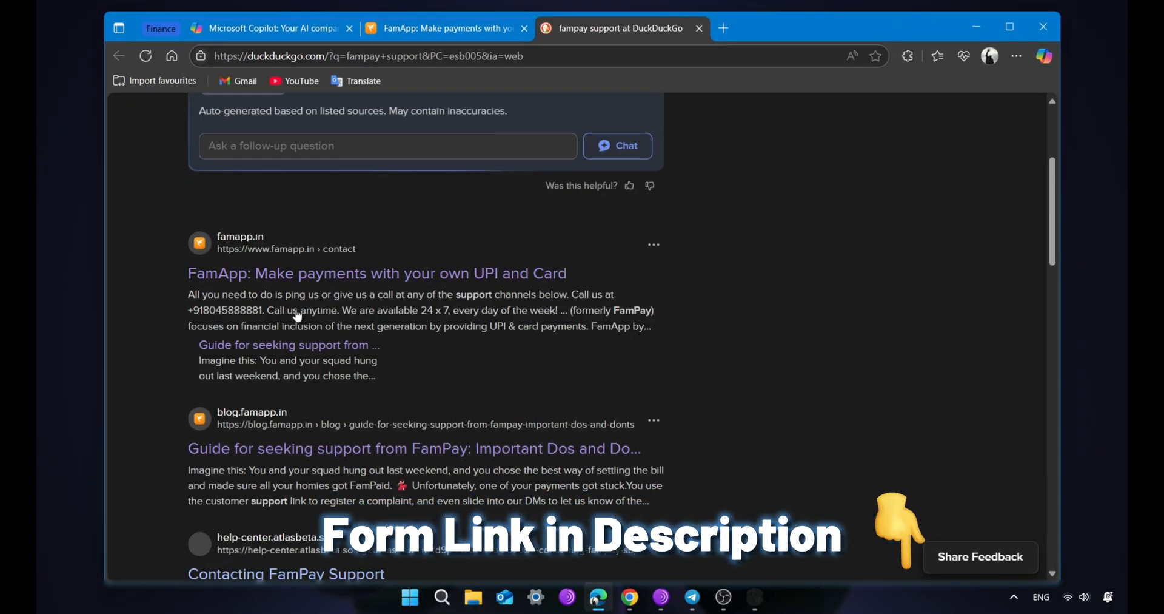
{"action": "left_click", "coordinate": [376, 273]}
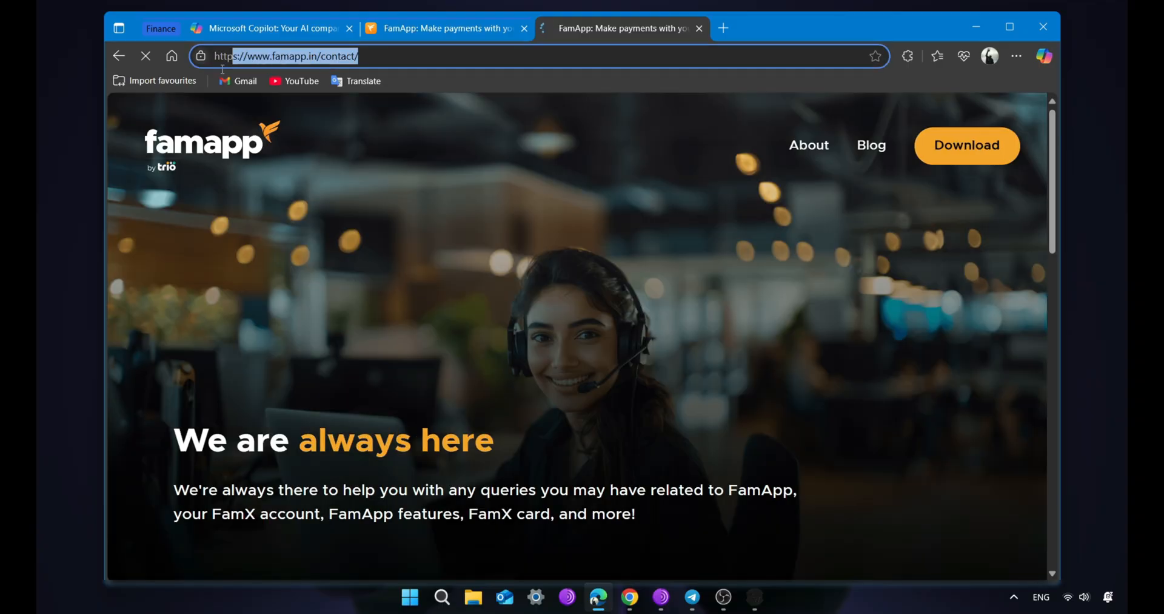
Step: Scroll the FamApp contact page down to the call, email, social and Tickets channels
{"action": "scroll", "scroll_direction": "down", "scroll_amount": 3}
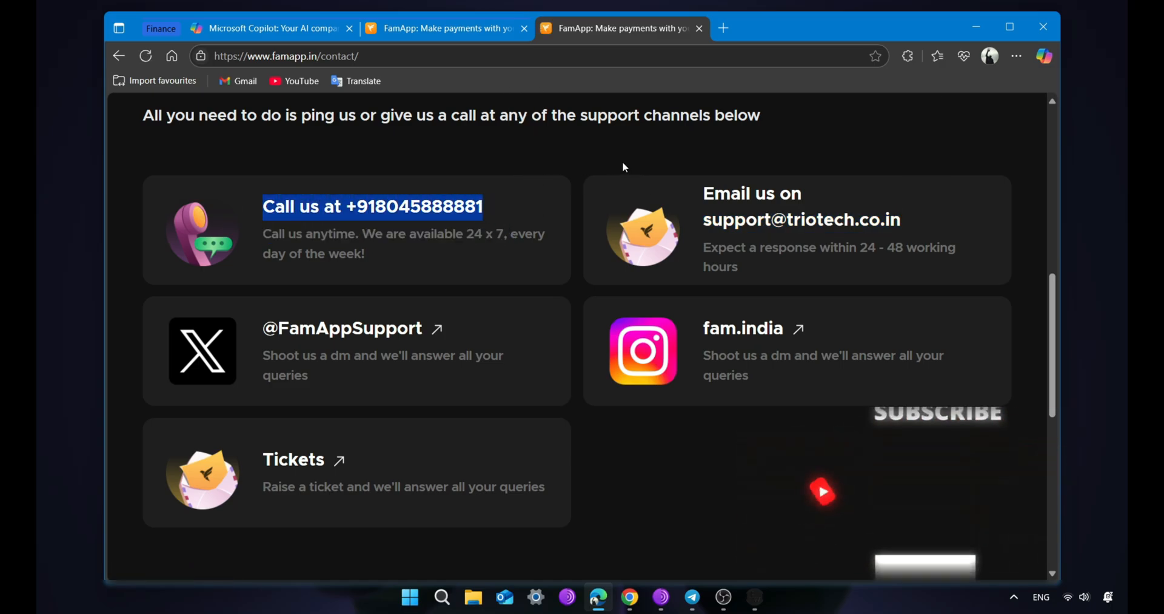
{"action": "scroll", "scroll_direction": "down", "scroll_amount": 3}
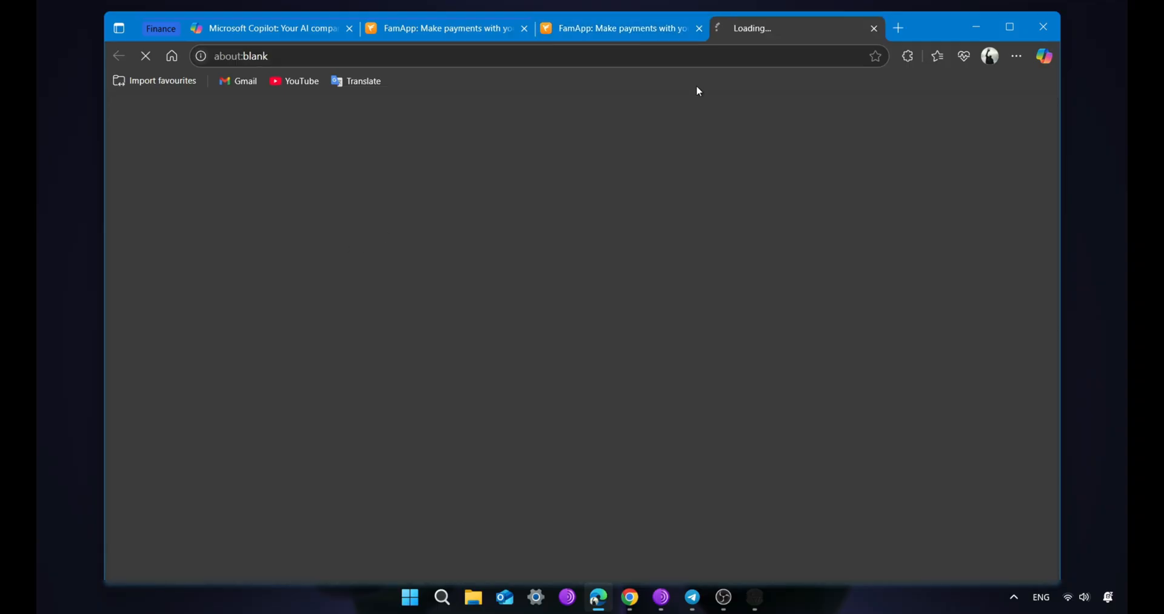
{"action": "mouse_move", "coordinate": [428, 139]}
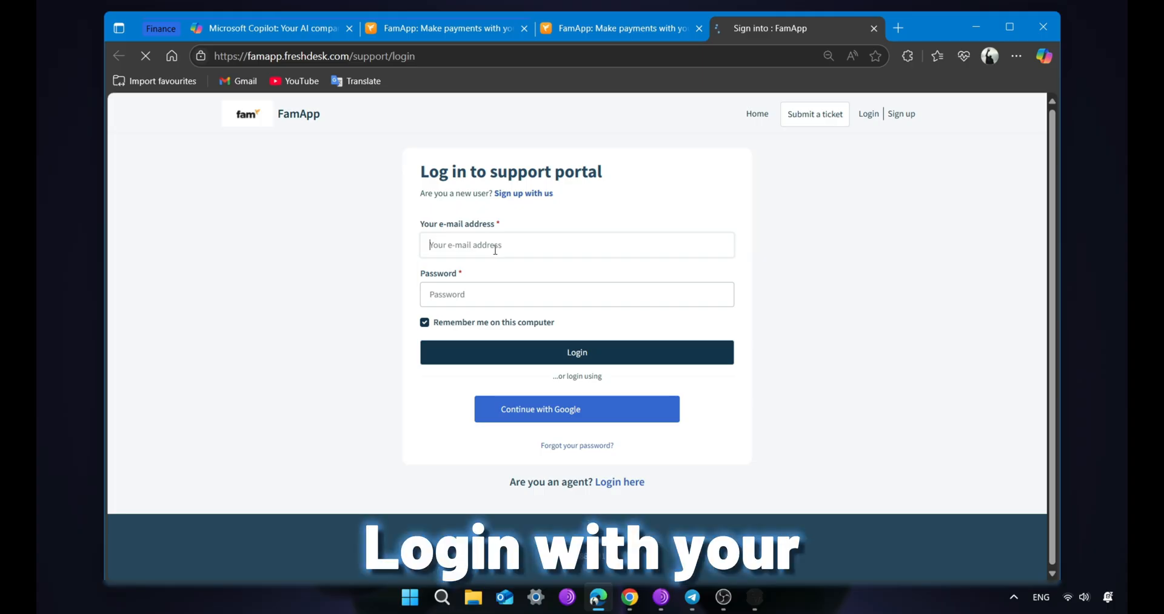
Step: Wait for the Freshdesk login page, trying the email field and leaving it empty
{"action": "type", "text": "enter your"}
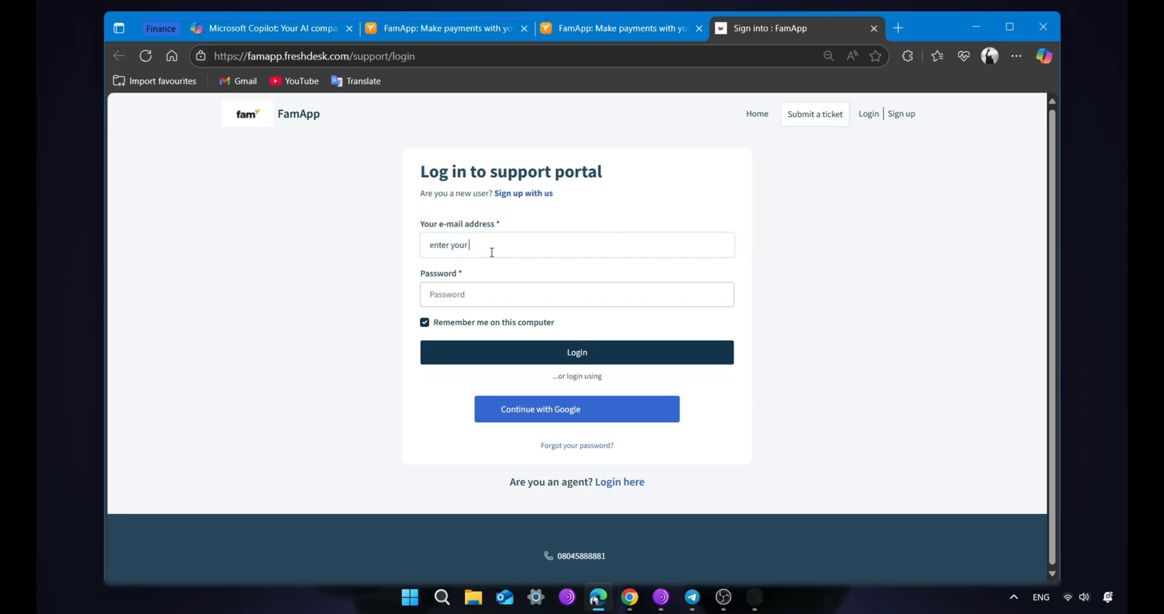
{"action": "type", "text": "connected e"}
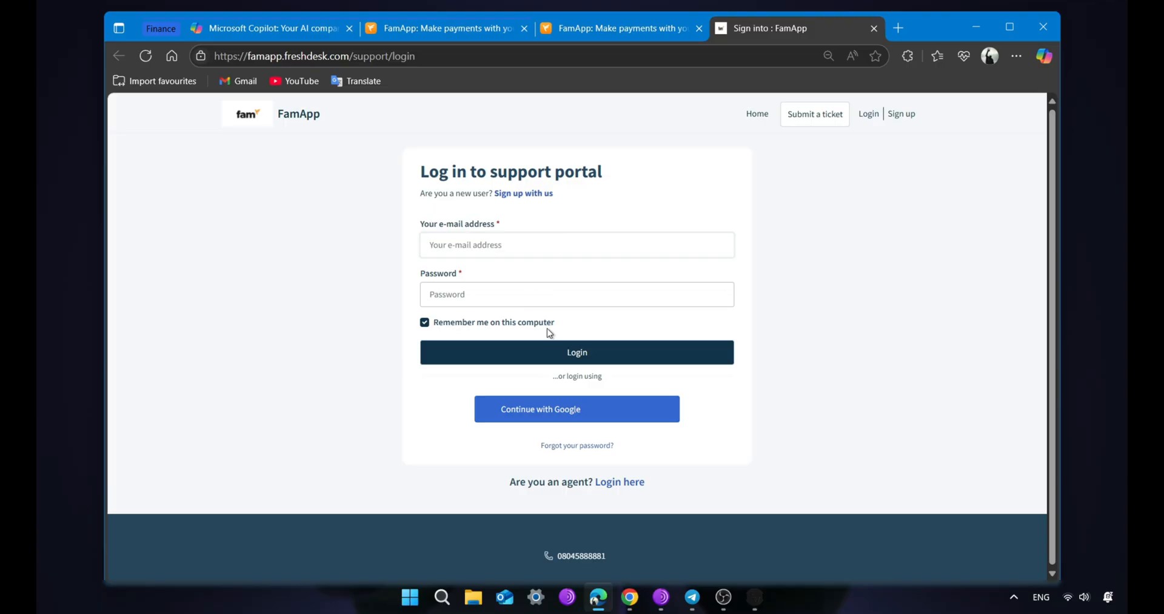
{"action": "mouse_move", "coordinate": [814, 114]}
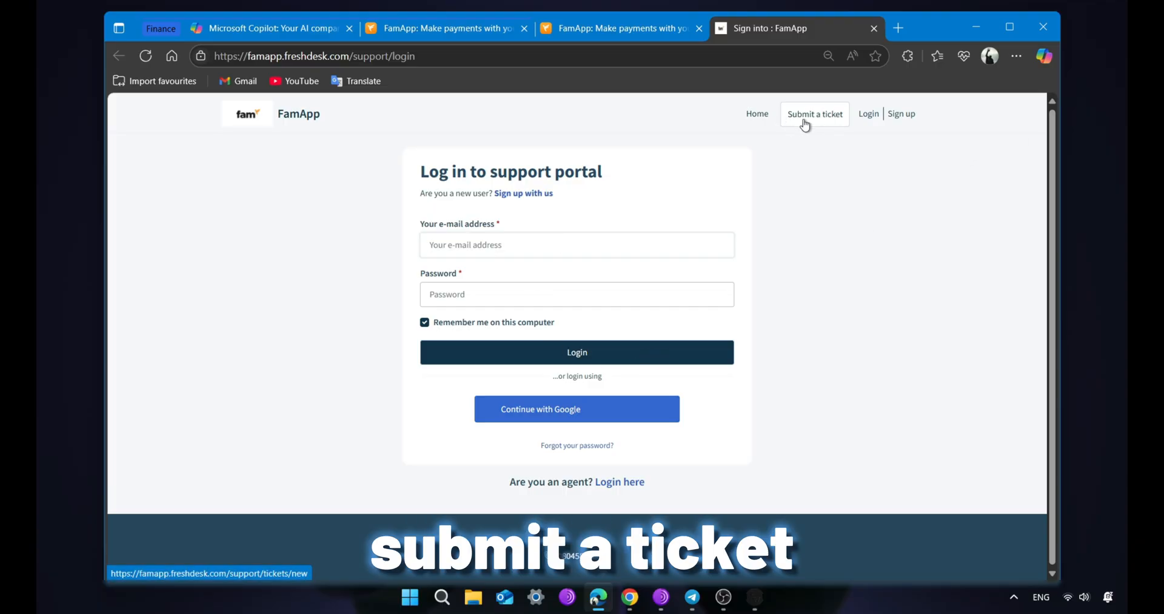
Step: Open the Submit a ticket form and choose Playstore for 'How are you reaching us?'
{"action": "left_click", "coordinate": [813, 113]}
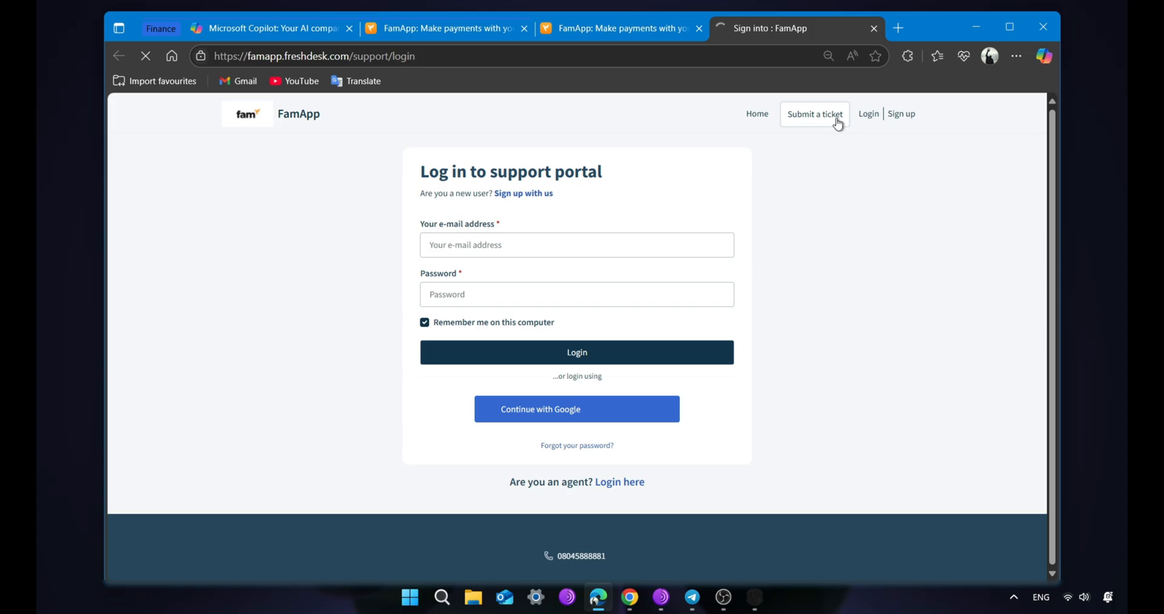
{"action": "left_click", "coordinate": [814, 114]}
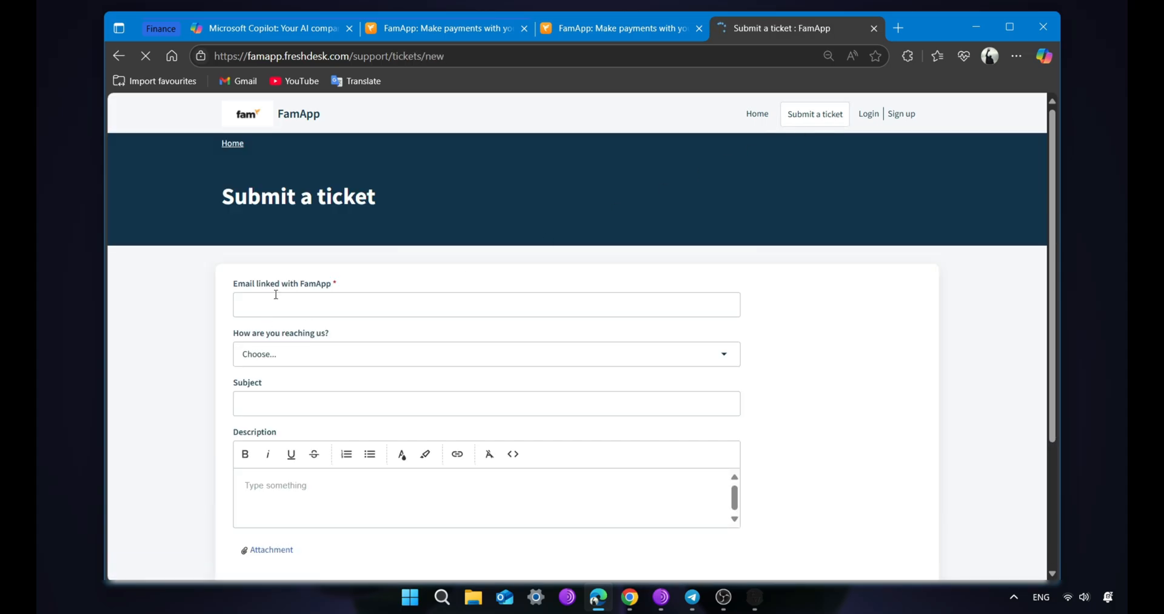
{"action": "double_click", "coordinate": [282, 283]}
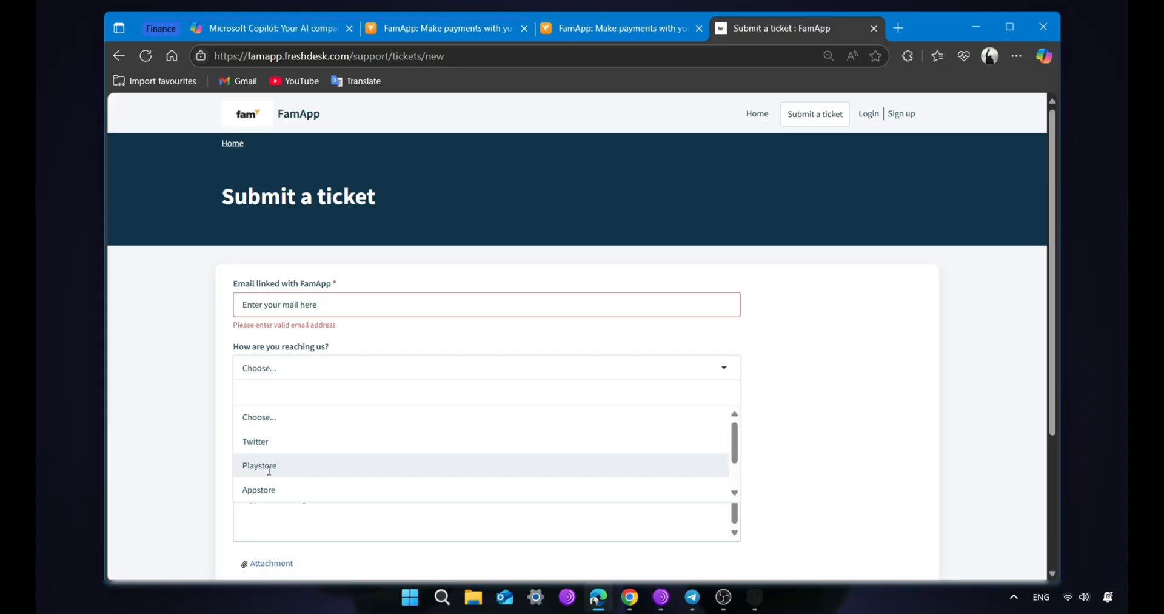
{"action": "left_click", "coordinate": [259, 465]}
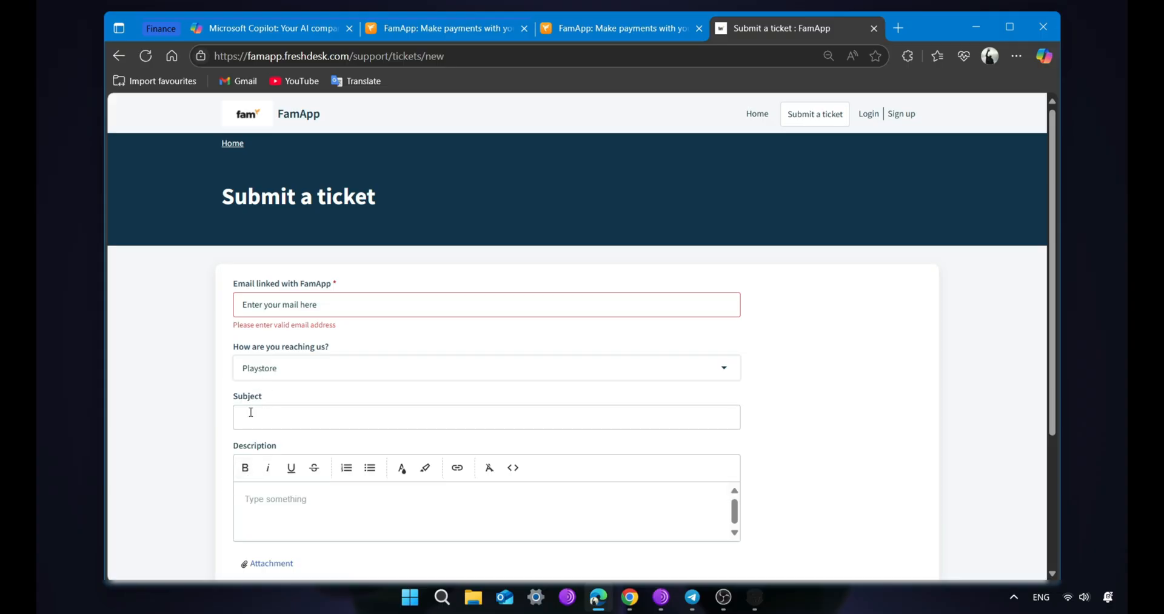
{"action": "scroll", "scroll_direction": "down", "scroll_amount": 3}
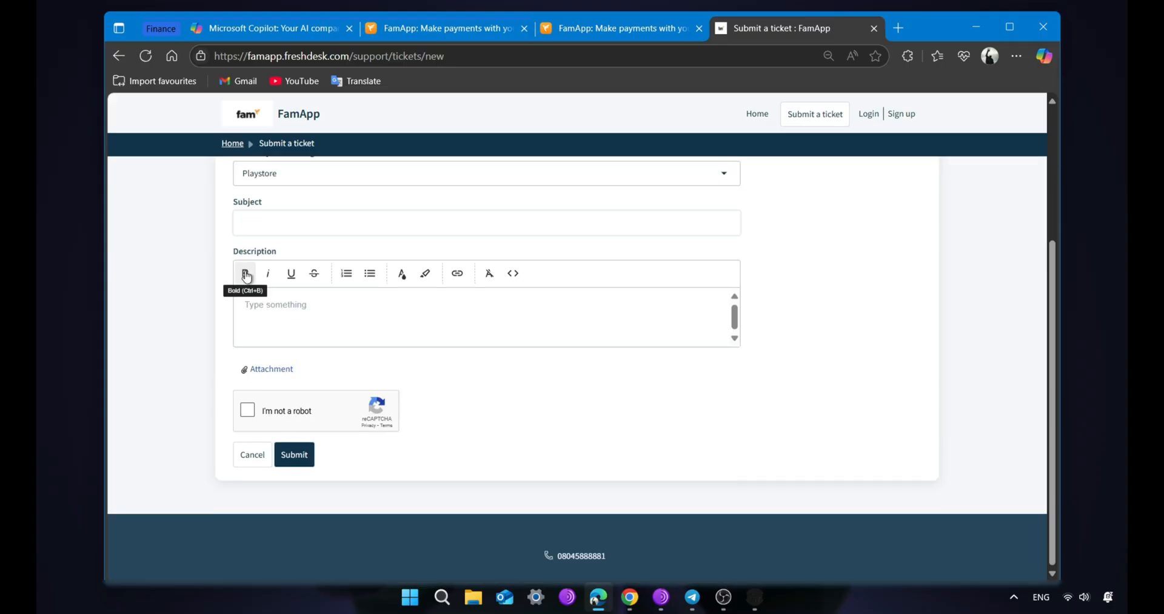
Step: Scroll through Copilot's drafted fraud-report email to FamPay support
{"action": "left_click", "coordinate": [271, 29]}
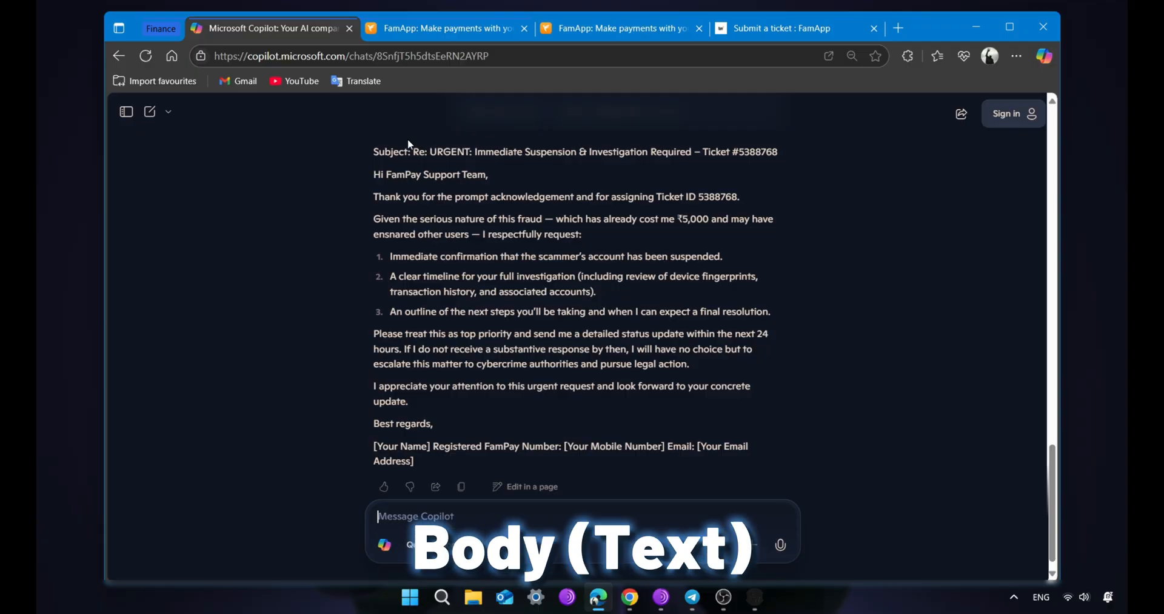
{"action": "scroll", "scroll_direction": "up", "scroll_amount": 3}
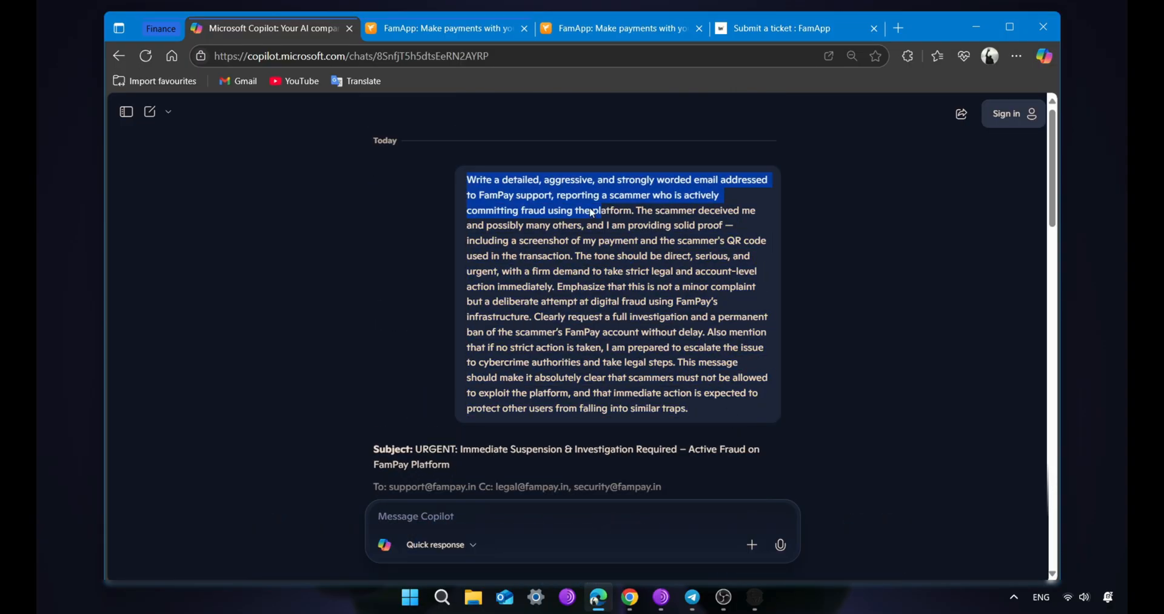
{"action": "scroll", "scroll_direction": "down", "scroll_amount": 3}
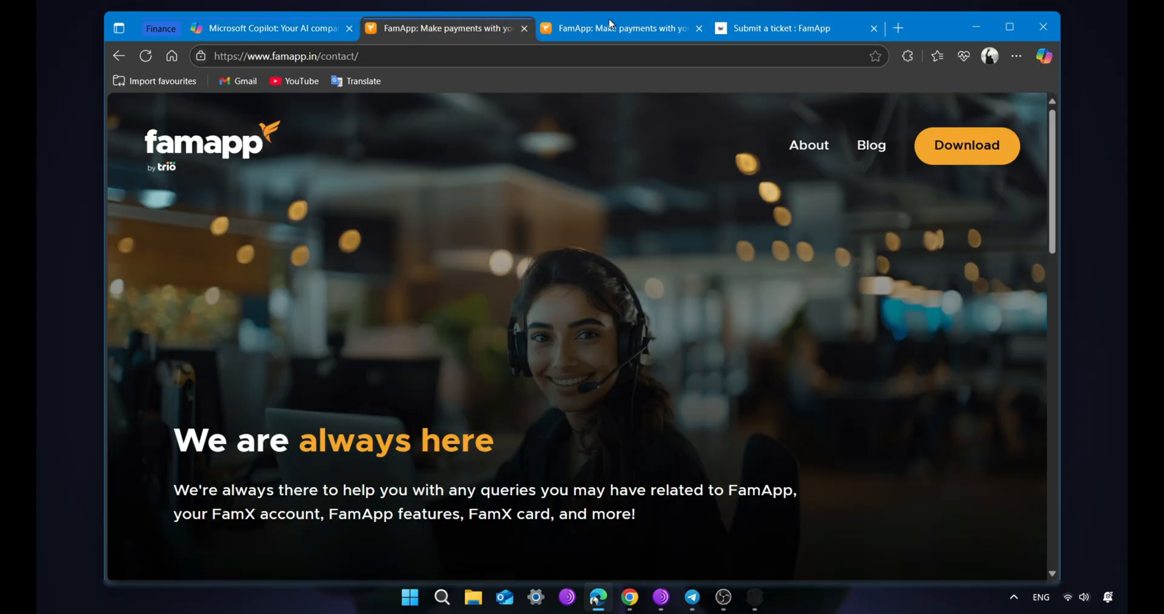
Step: Copy the Copilot subject and body into the ticket's Subject and Description fields
{"action": "left_click", "coordinate": [779, 28]}
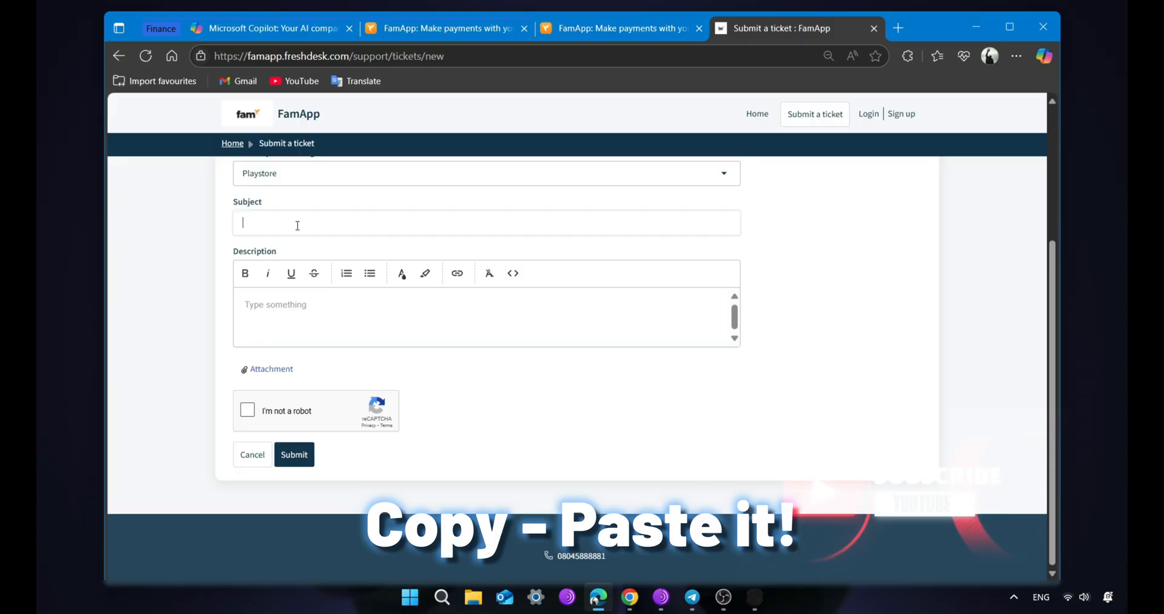
{"action": "left_click", "coordinate": [268, 29]}
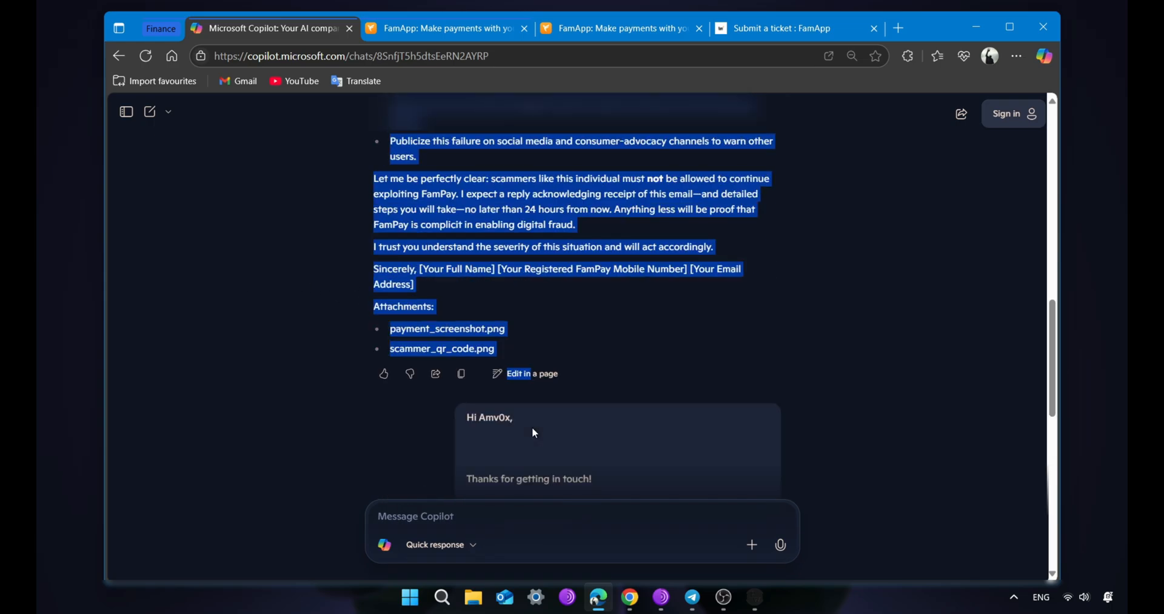
{"action": "scroll", "scroll_direction": "down", "scroll_amount": 3}
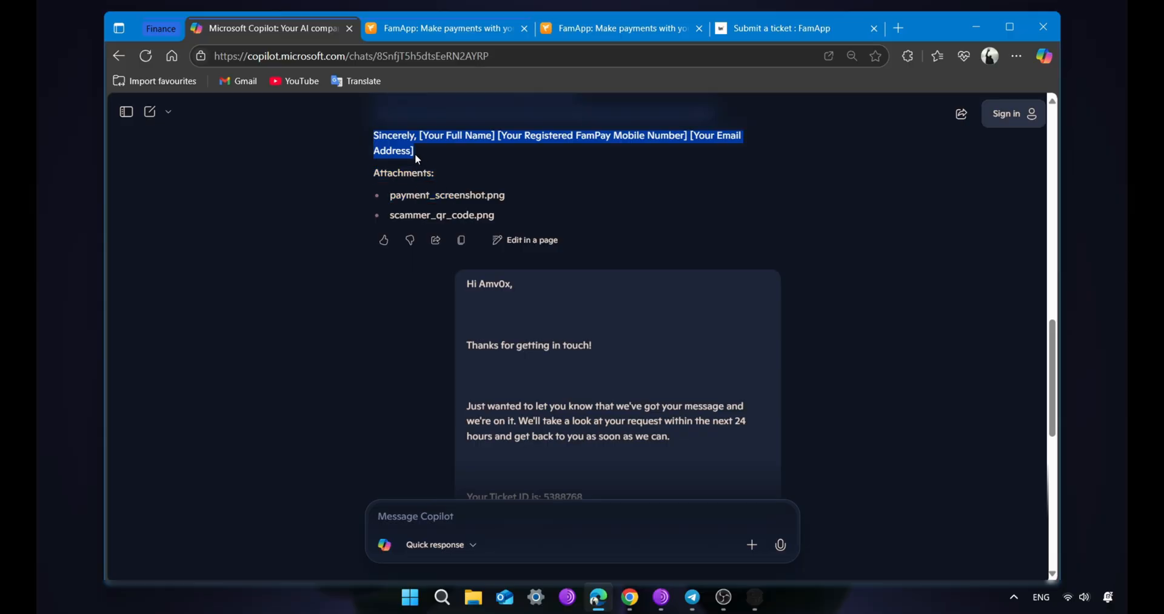
{"action": "mouse_move", "coordinate": [666, 12]}
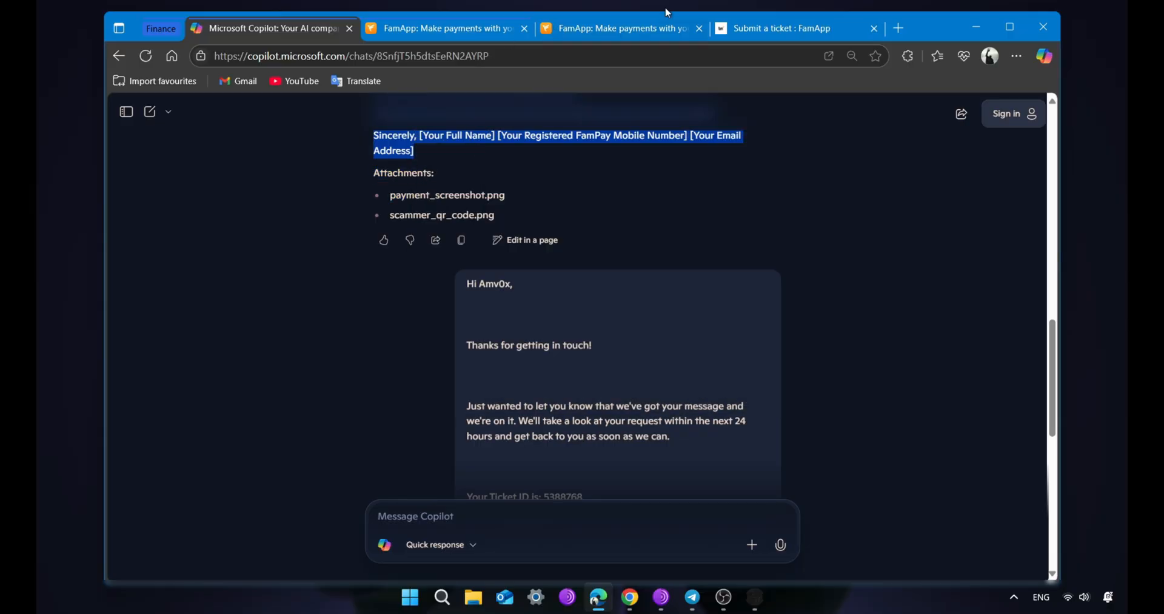
{"action": "left_click", "coordinate": [781, 28]}
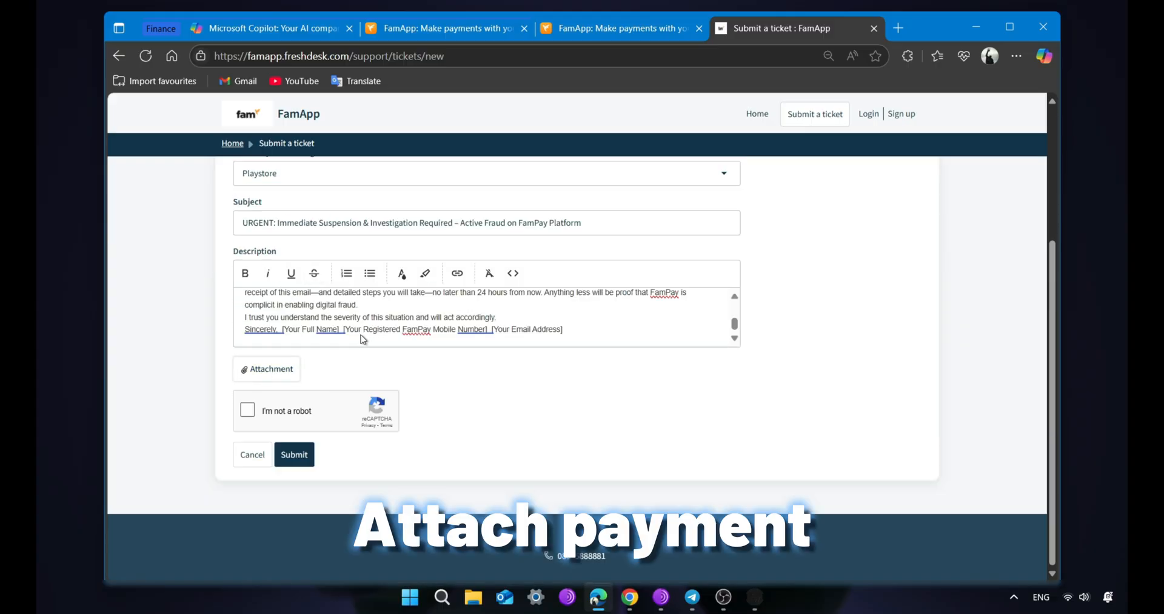
Step: Tick 'I'm not a robot' and verify the reCAPTCHA by selecting the motorcycle images
{"action": "left_click", "coordinate": [265, 369]}
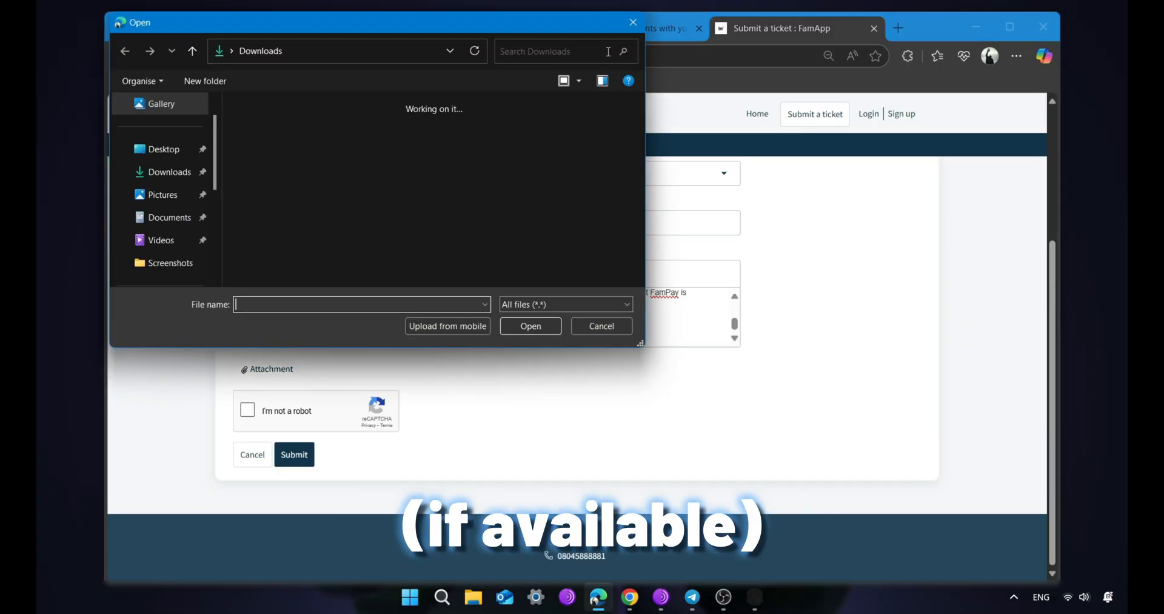
{"action": "left_click", "coordinate": [601, 326]}
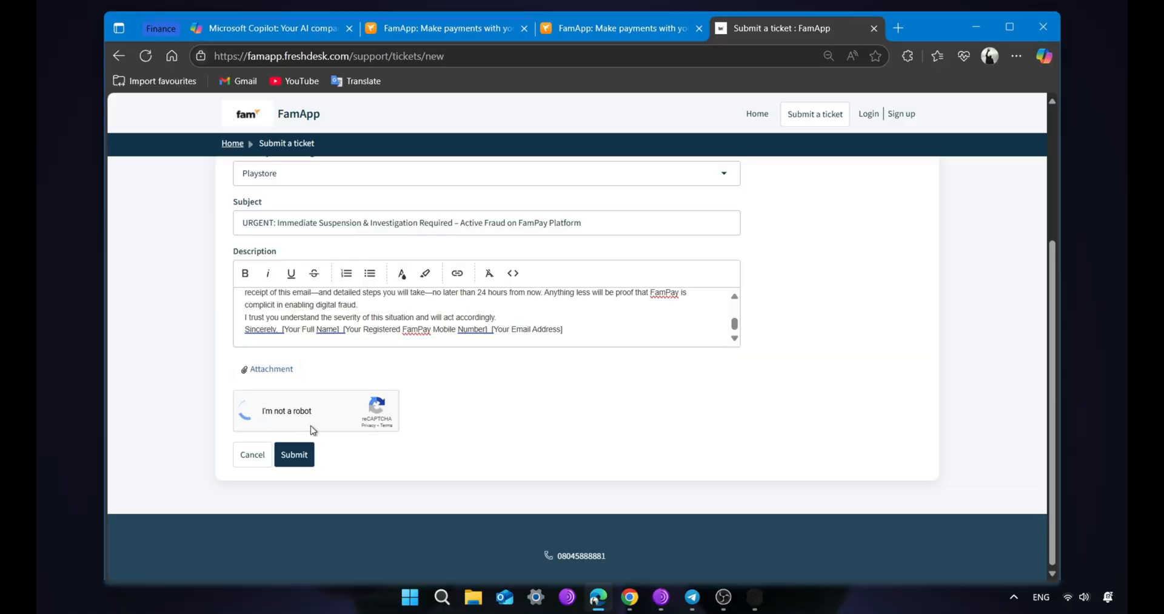
{"action": "left_click", "coordinate": [247, 410]}
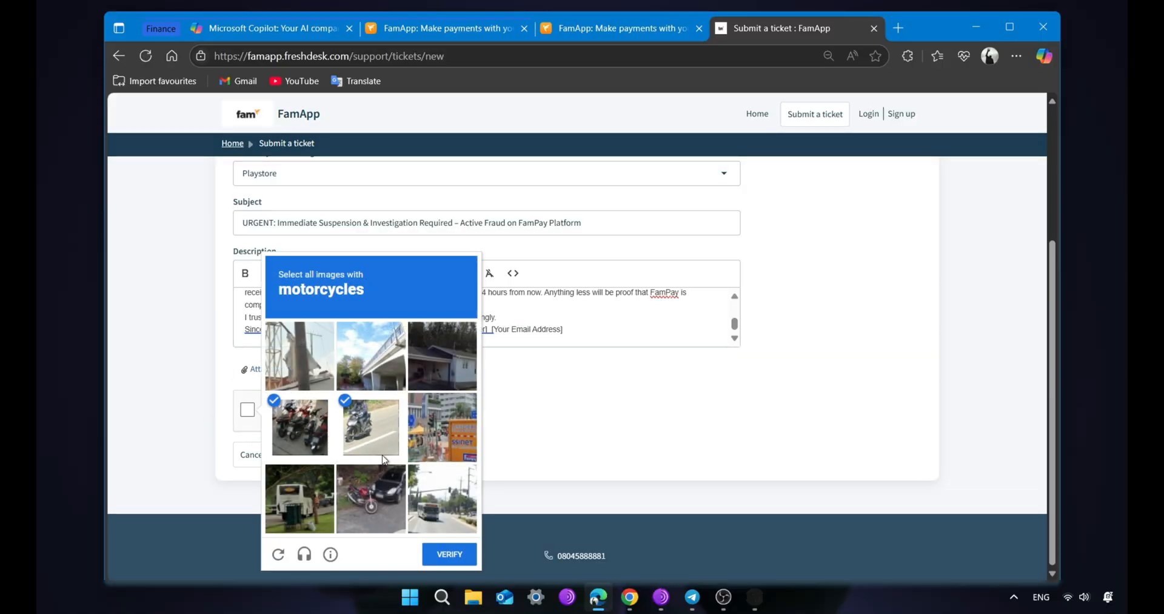
{"action": "left_click", "coordinate": [370, 499]}
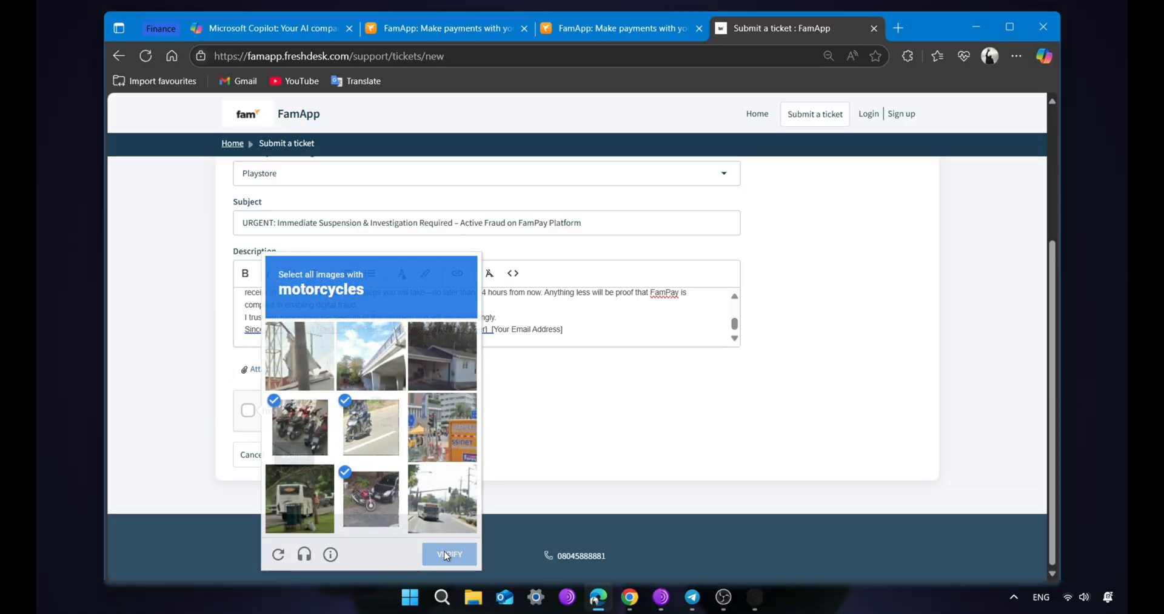
{"action": "left_click", "coordinate": [449, 555]}
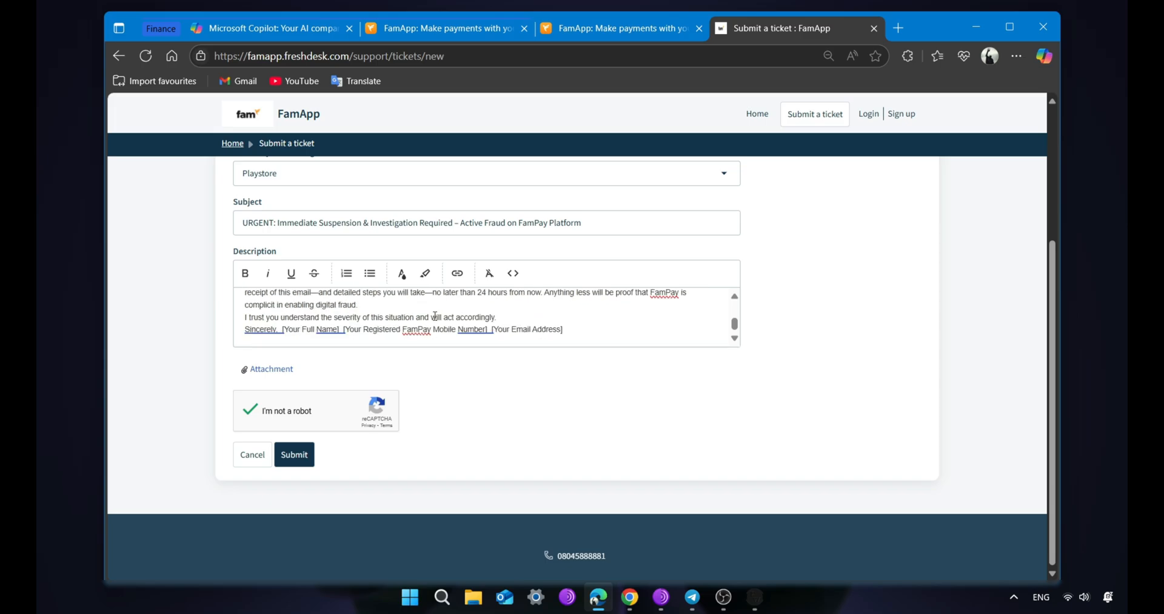
{"action": "scroll", "scroll_direction": "up", "scroll_amount": 3}
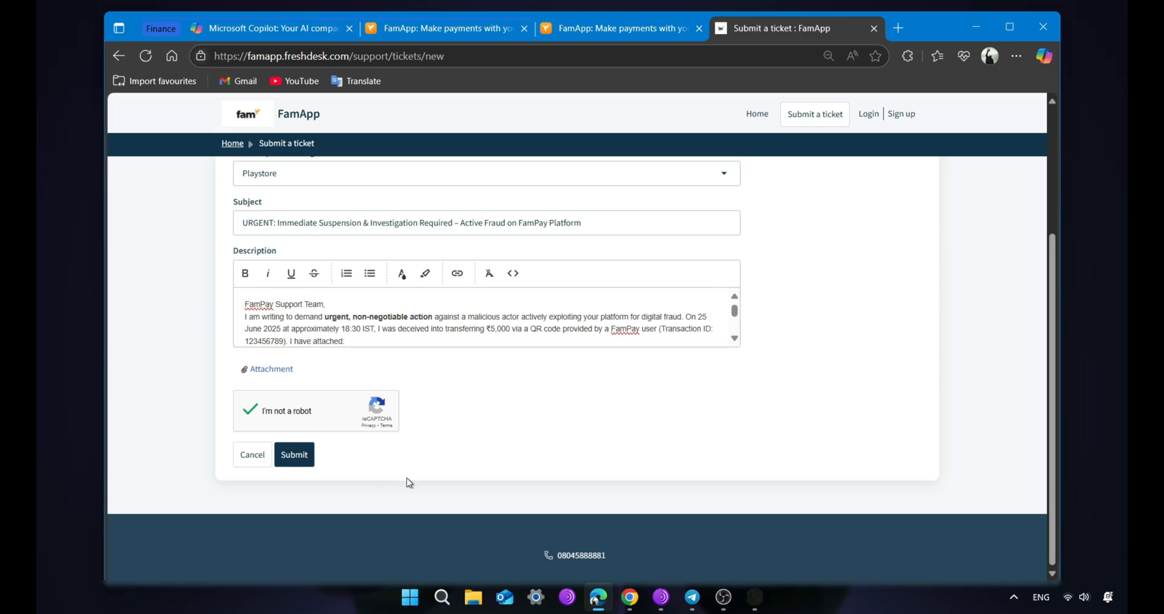
{"action": "mouse_move", "coordinate": [946, 65]}
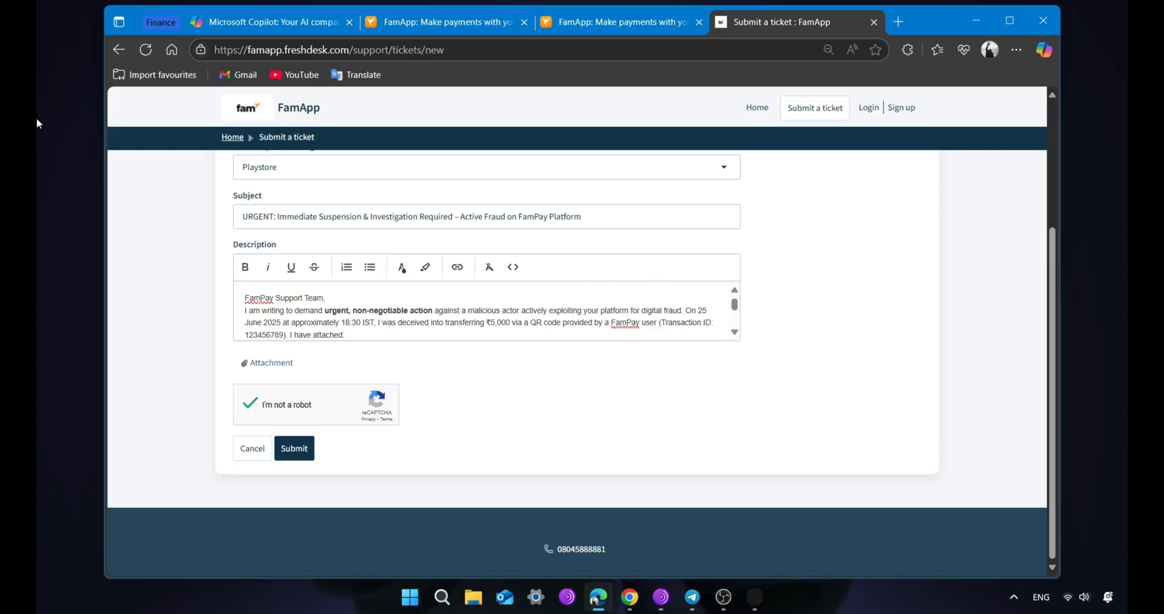
{"action": "mouse_move", "coordinate": [712, 536]}
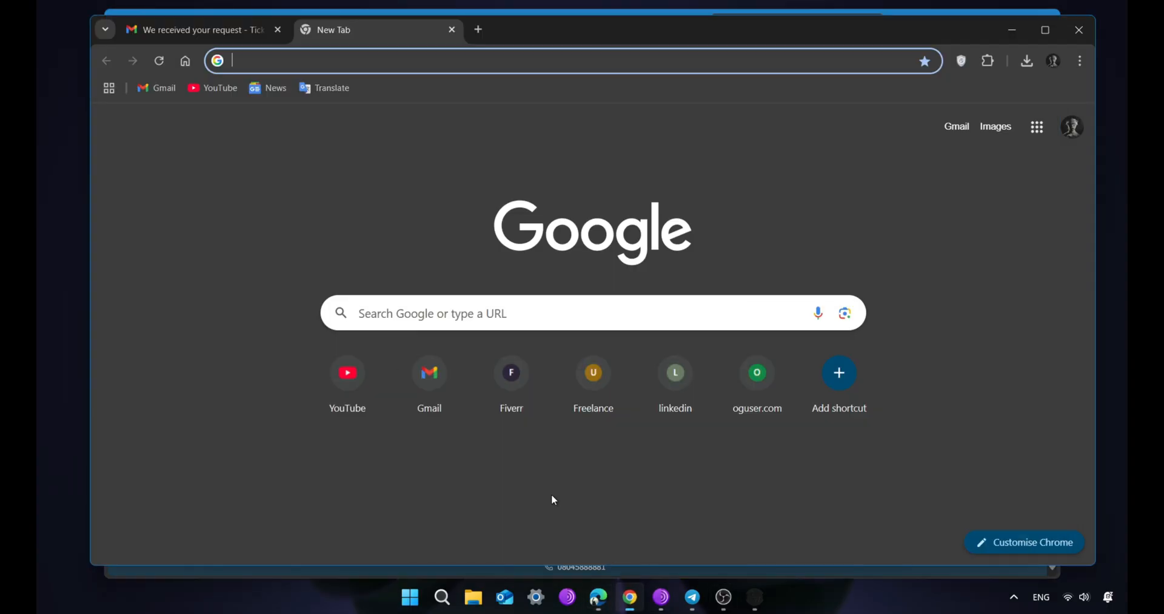
Step: Switch from the Chrome new tab back to the Edge Submit a ticket page
{"action": "left_click", "coordinate": [197, 30]}
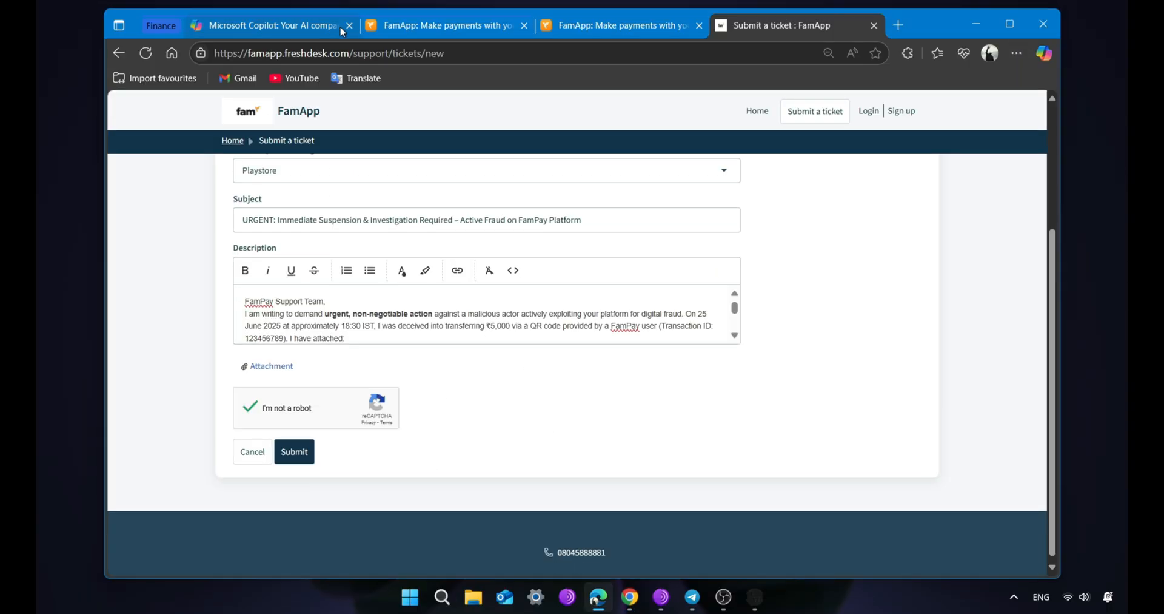
Step: Find Copilot's follow-up reply for Ticket 5388768 and copy its subject line
{"action": "left_click", "coordinate": [271, 25]}
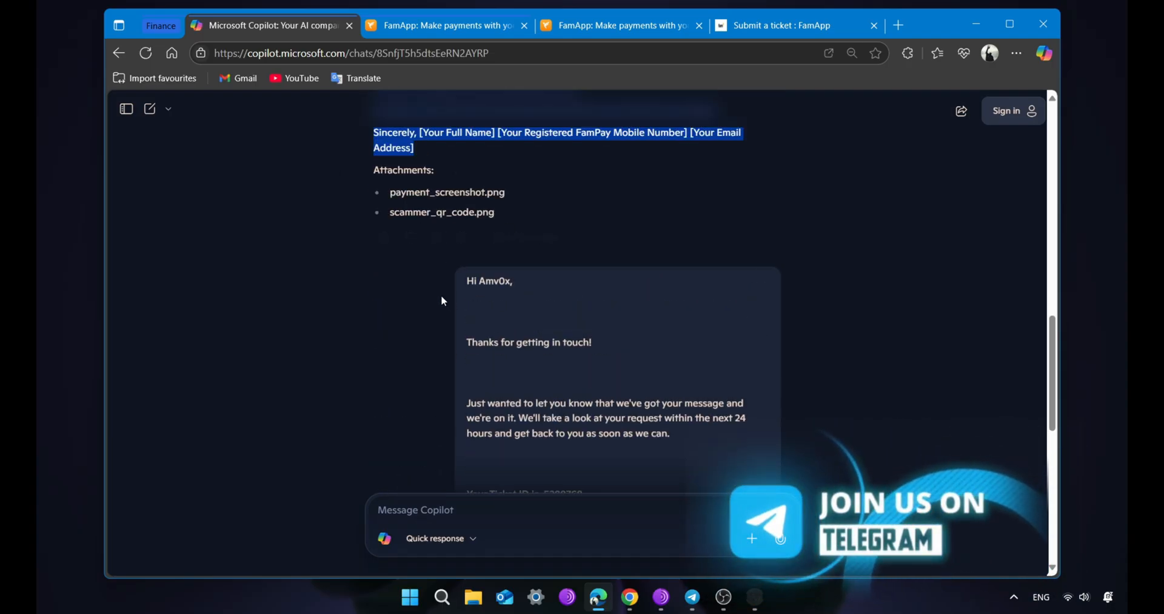
{"action": "scroll", "scroll_direction": "down", "scroll_amount": 3}
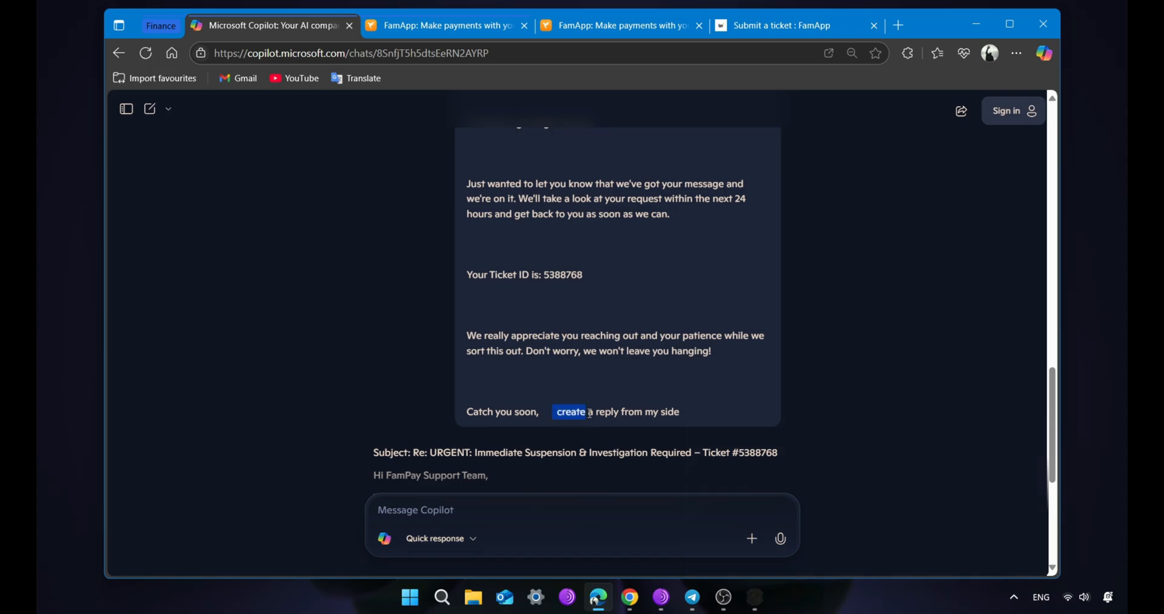
{"action": "scroll", "scroll_direction": "down", "scroll_amount": 3}
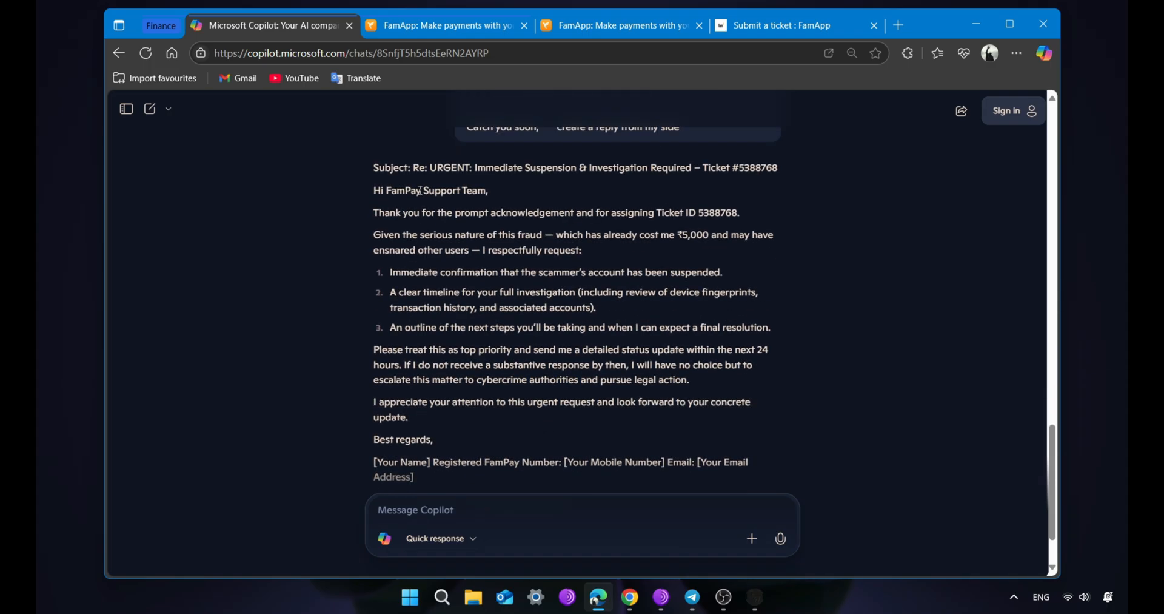
{"action": "scroll", "scroll_direction": "up", "scroll_amount": 3}
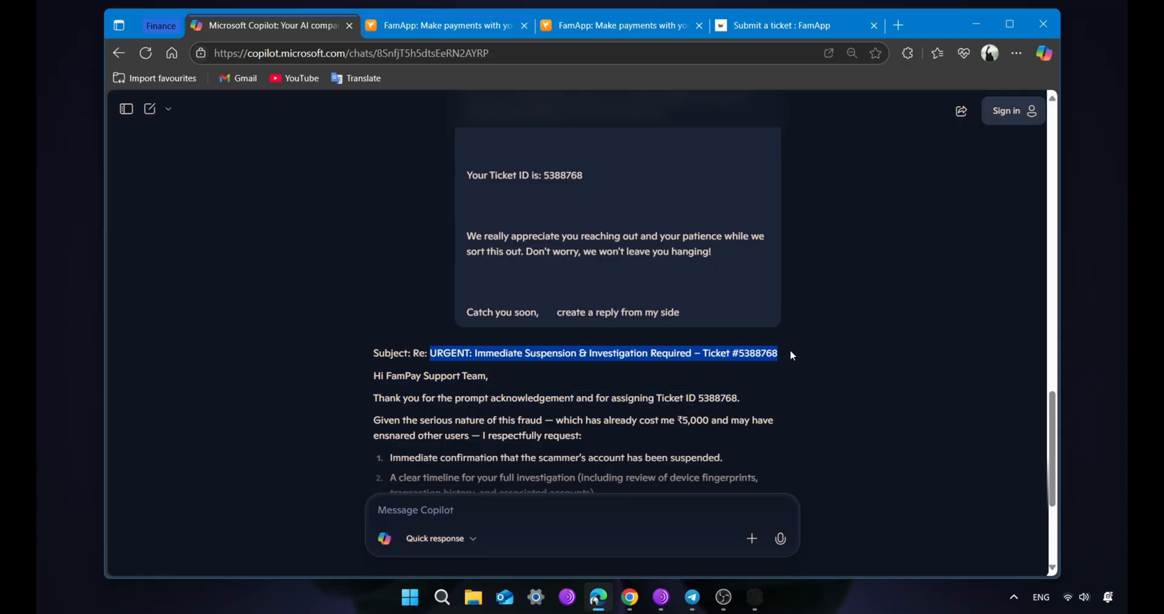
{"action": "right_click", "coordinate": [790, 354]}
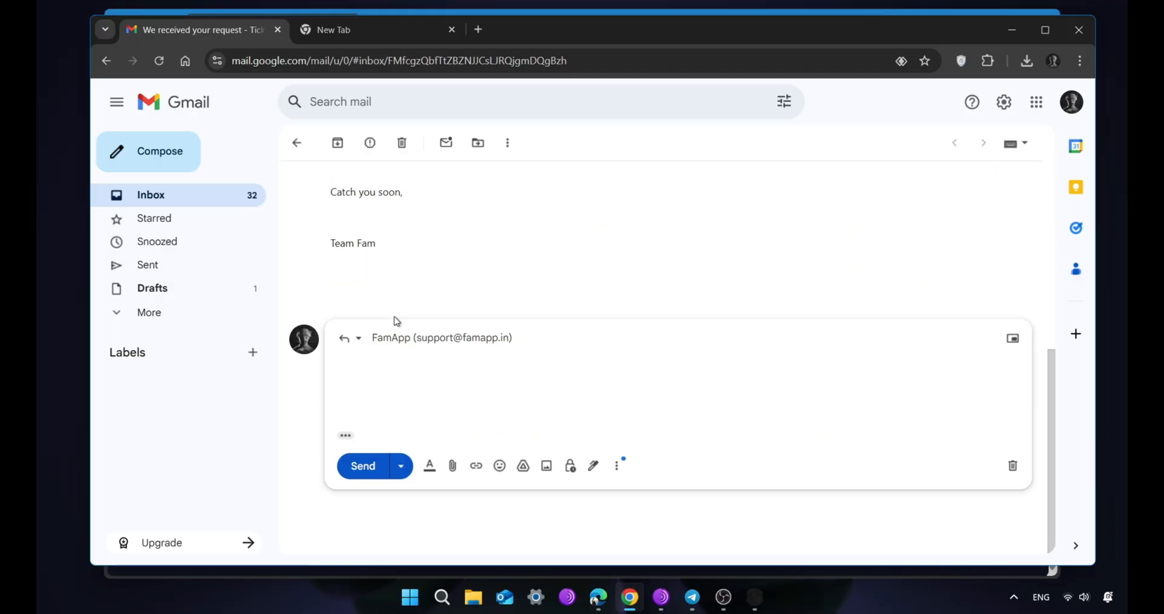
Step: Pop out the Gmail reply window and copy Copilot's drafted reply body
{"action": "left_click", "coordinate": [440, 337]}
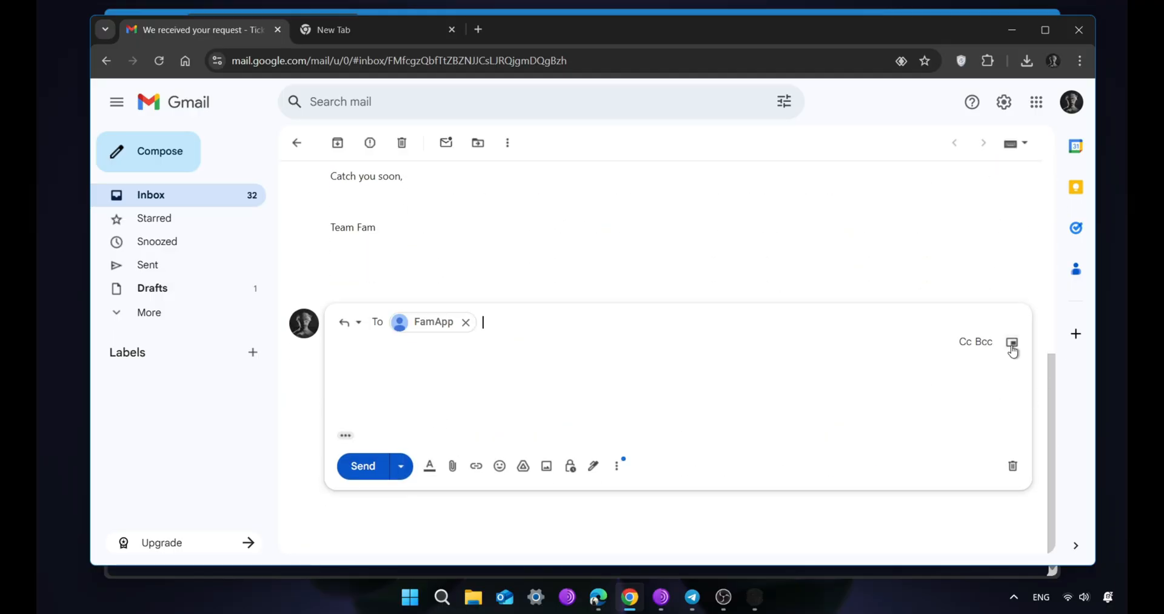
{"action": "left_click", "coordinate": [1012, 347]}
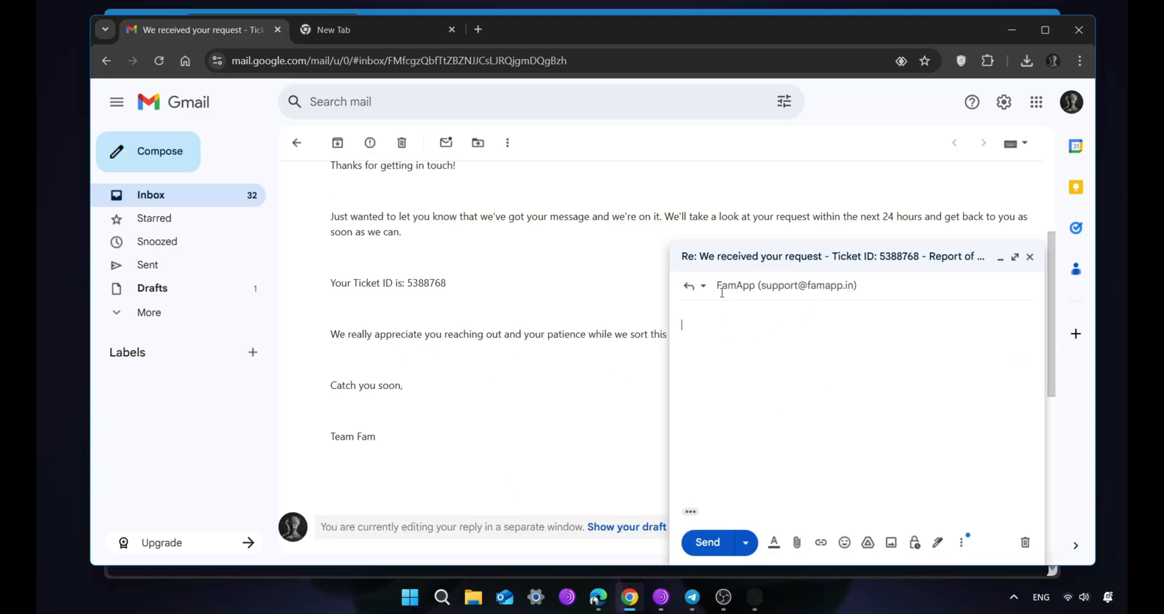
{"action": "mouse_move", "coordinate": [628, 596]}
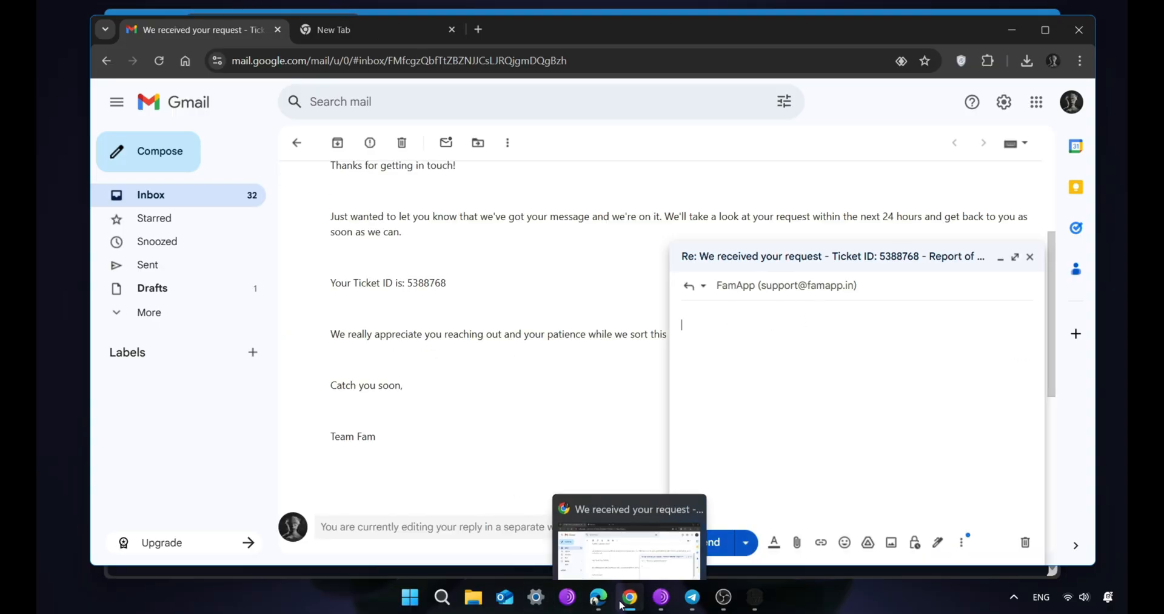
{"action": "left_click", "coordinate": [596, 597]}
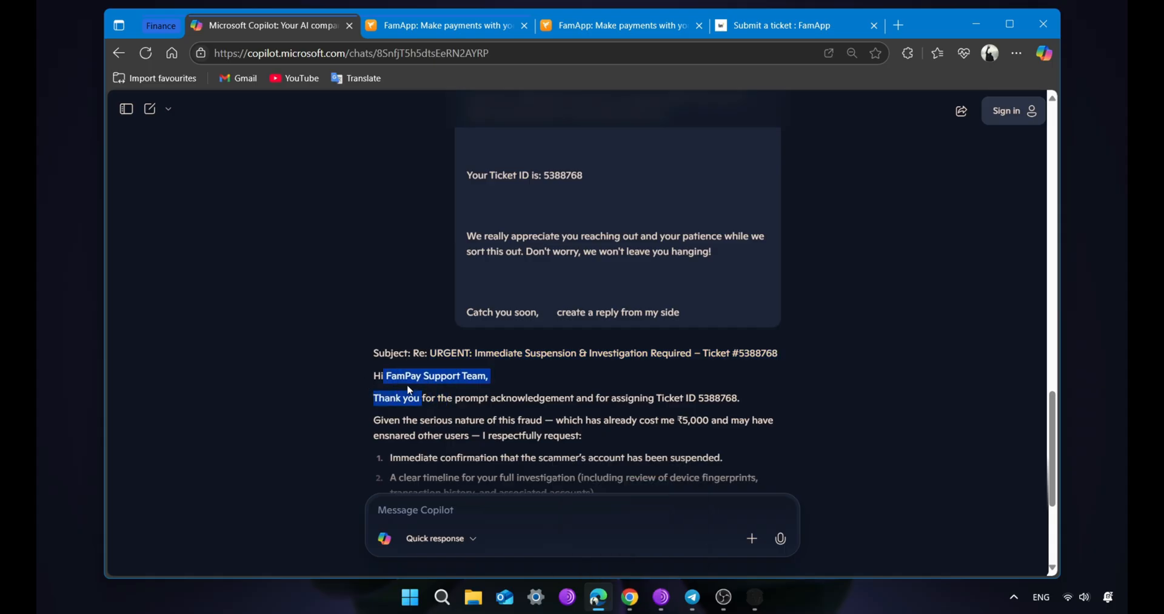
{"action": "scroll", "scroll_direction": "down", "scroll_amount": 3}
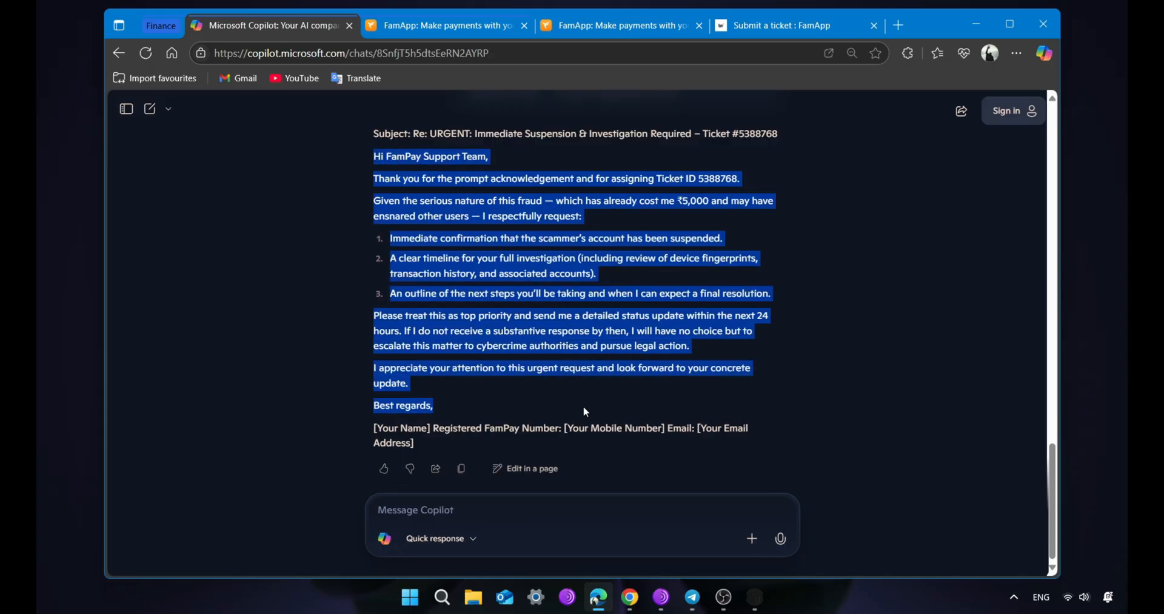
{"action": "right_click", "coordinate": [584, 412]}
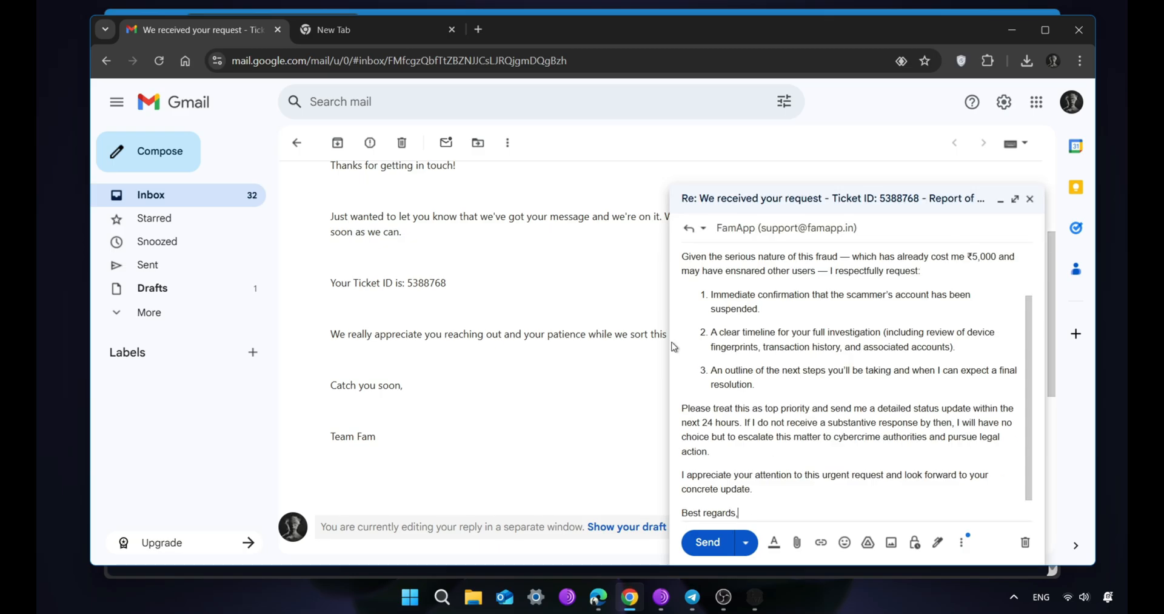
Step: Paste the follow-up text into the reply and send it to FamApp support
{"action": "scroll", "scroll_direction": "down", "scroll_amount": 3}
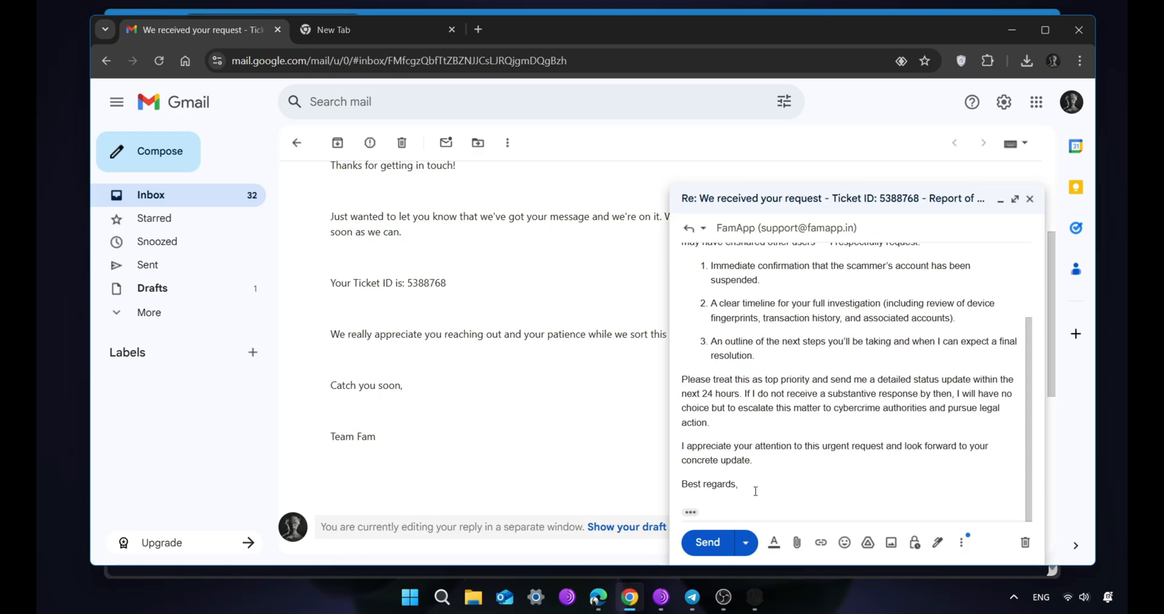
{"action": "type", "text": "Enter you"}
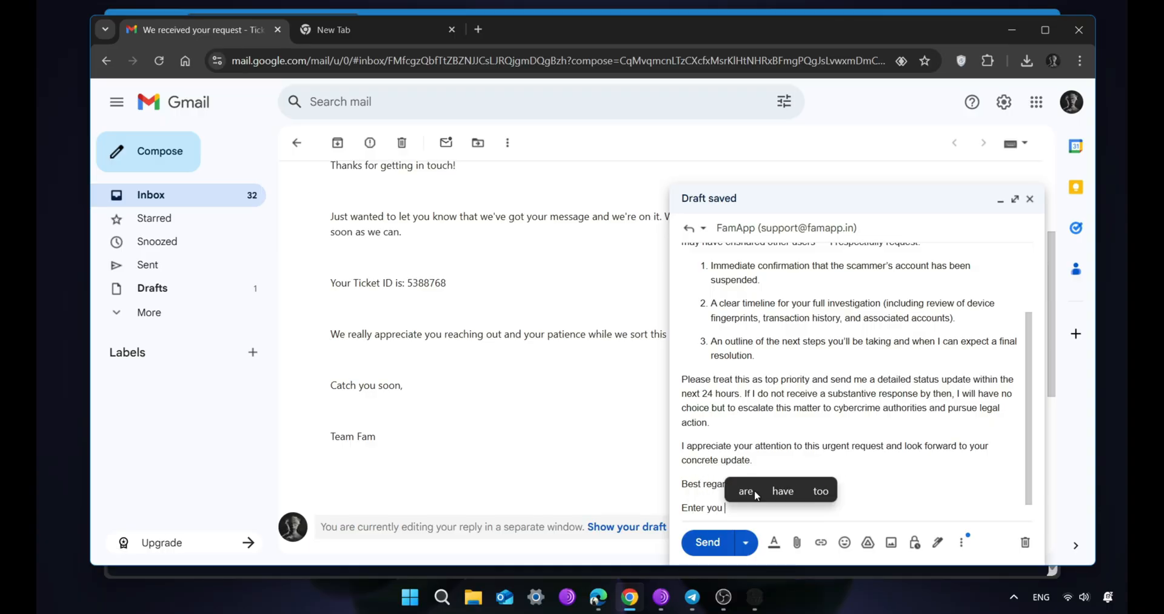
{"action": "type", "text": "contact number mail"}
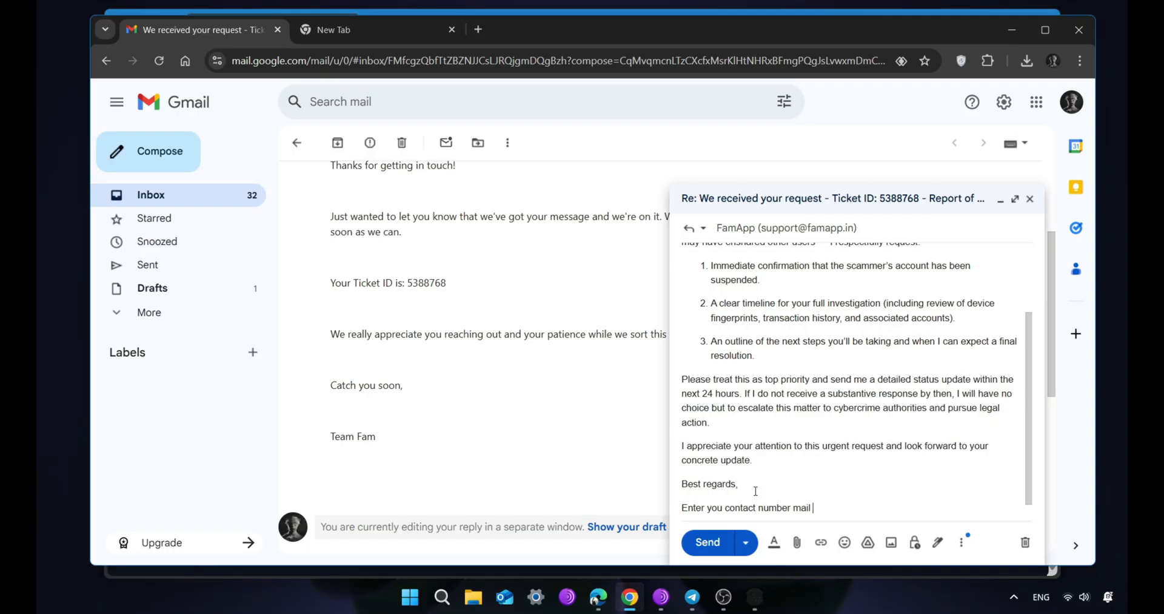
{"action": "type", "text": "and ci"}
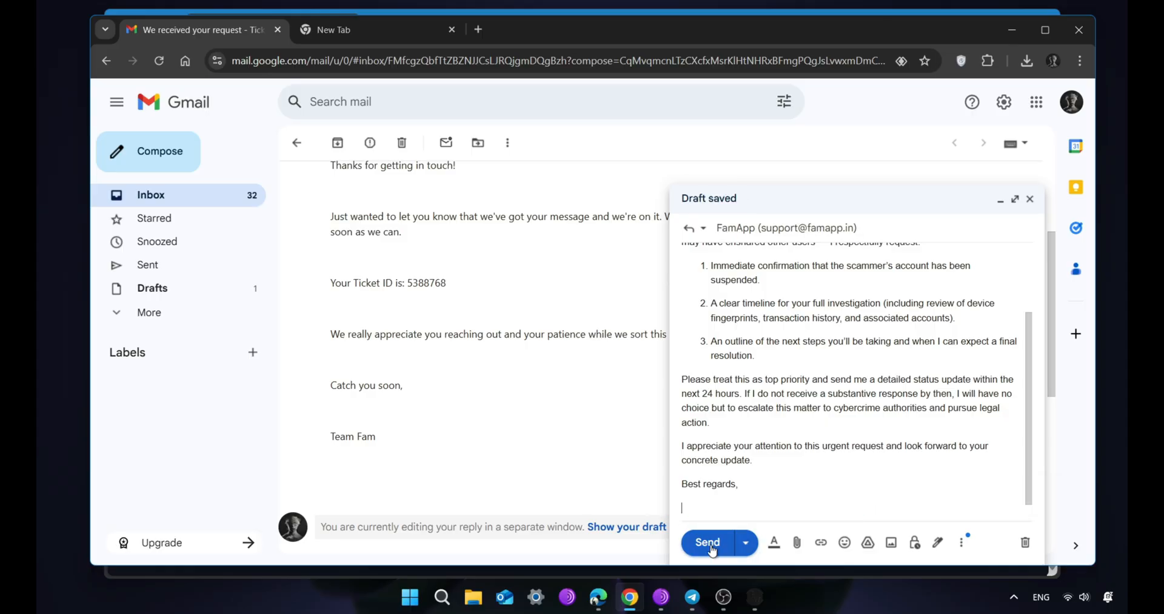
{"action": "left_click", "coordinate": [706, 541]}
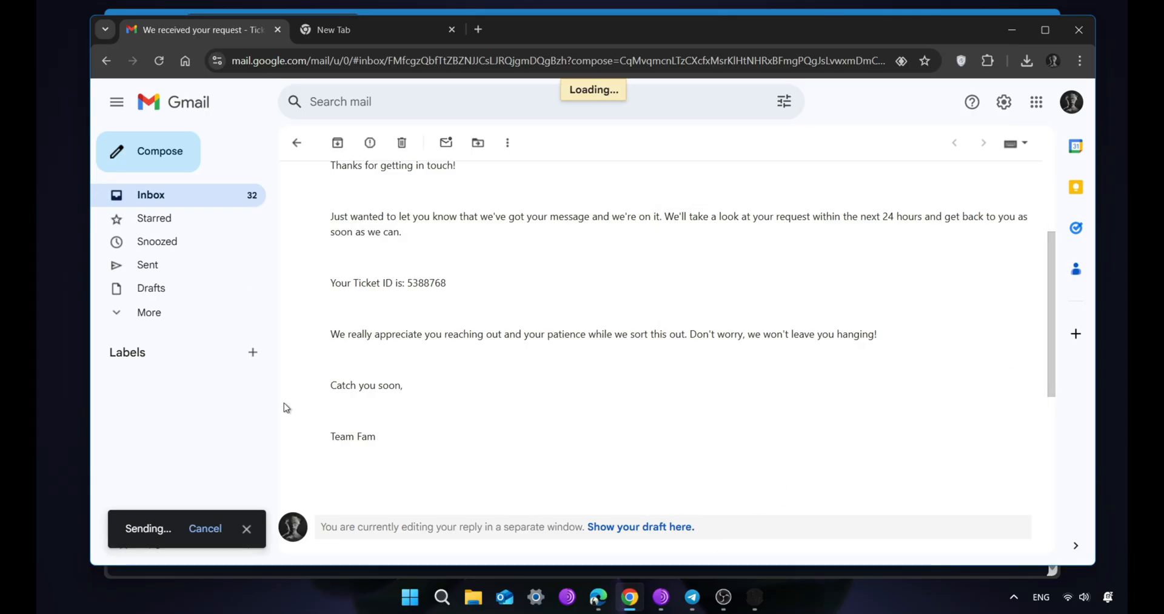